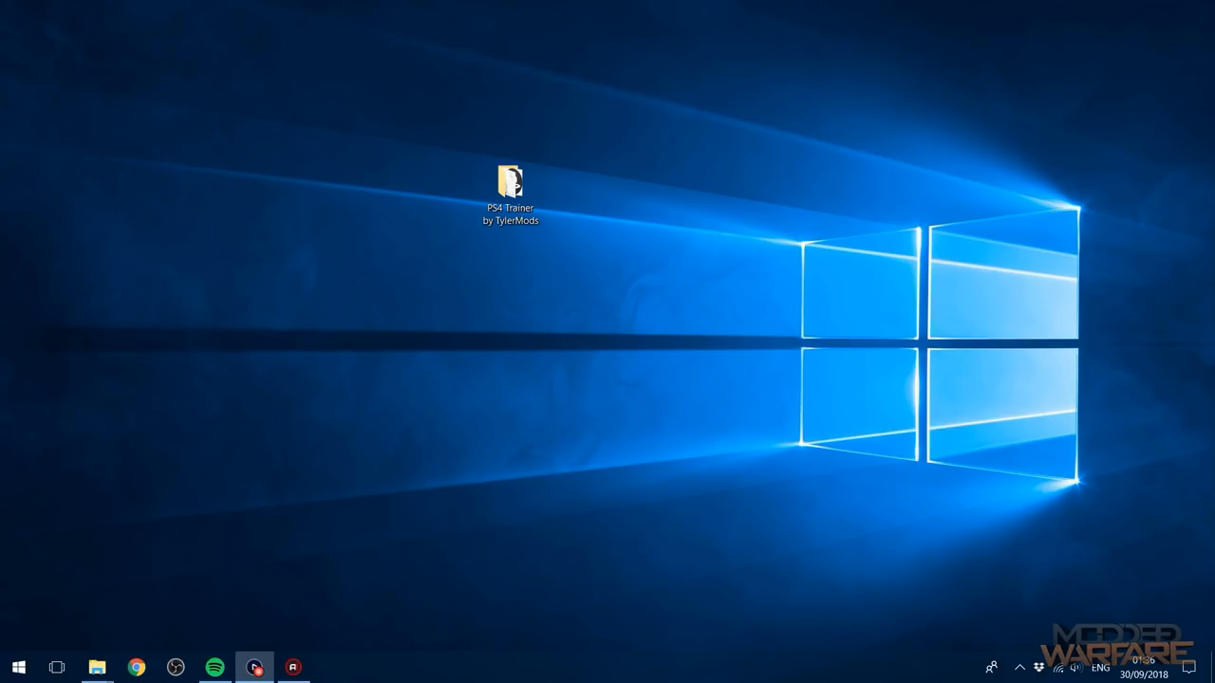
mouse_move(731, 284)
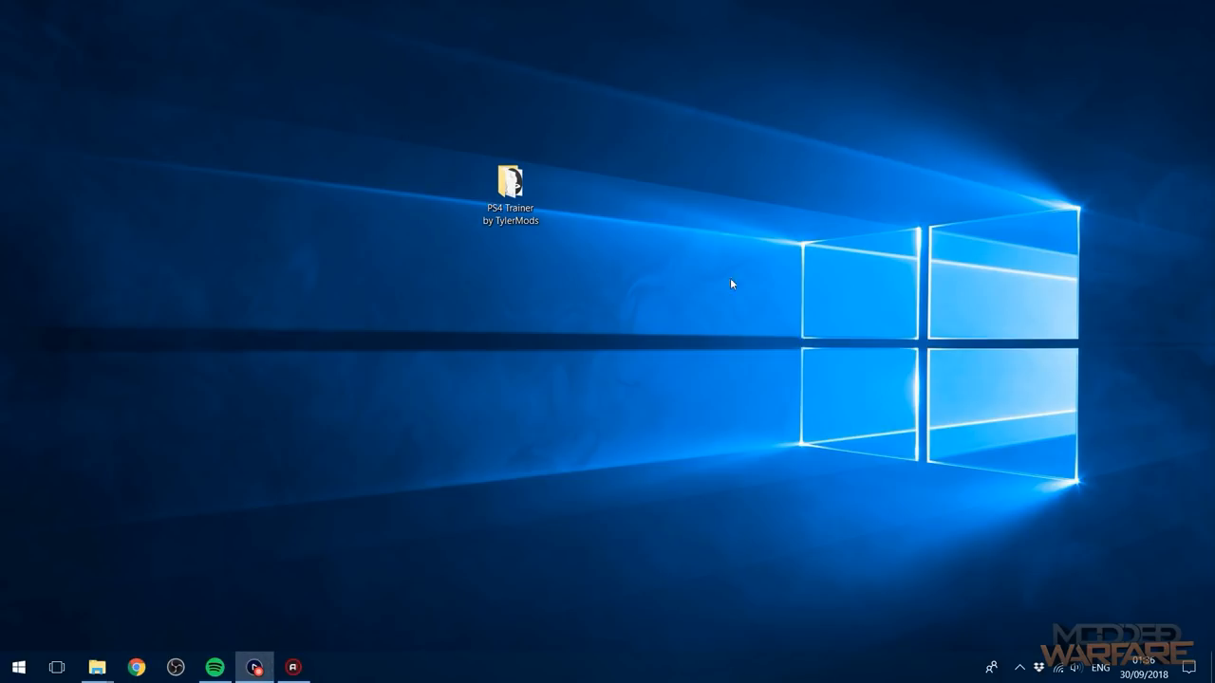
Step: Open the PS4 Trainer by TylerMods folder and select the trainer application file
left_click(511, 185)
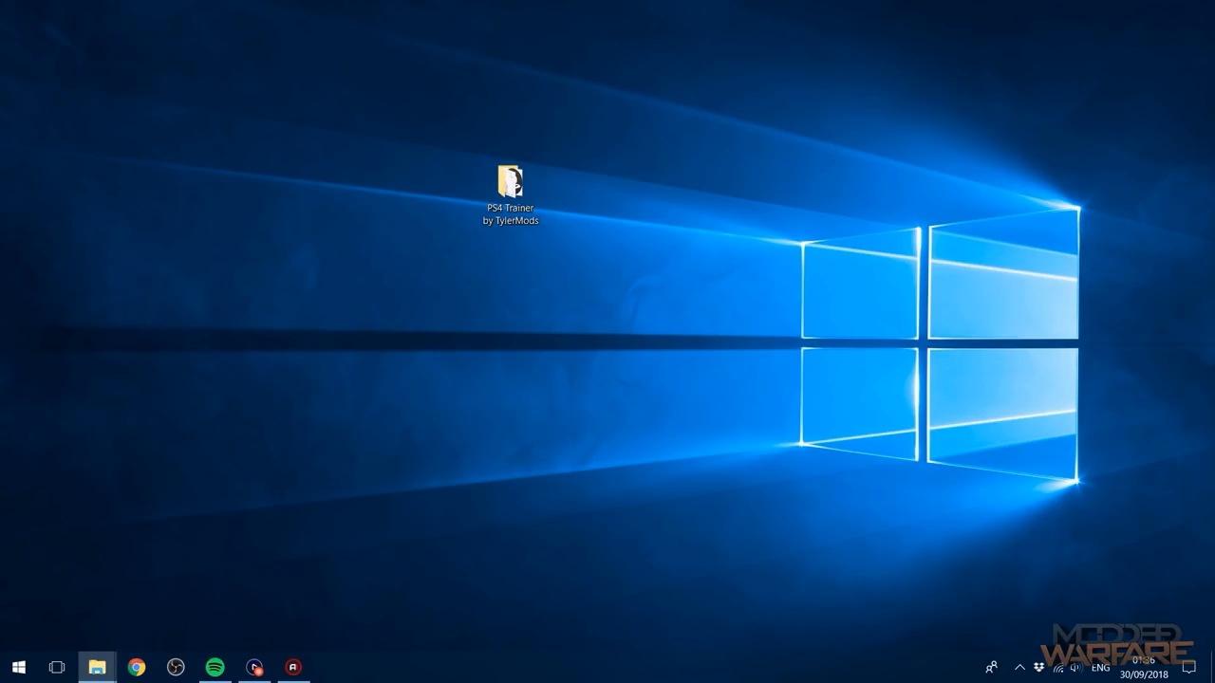
double_click(510, 180)
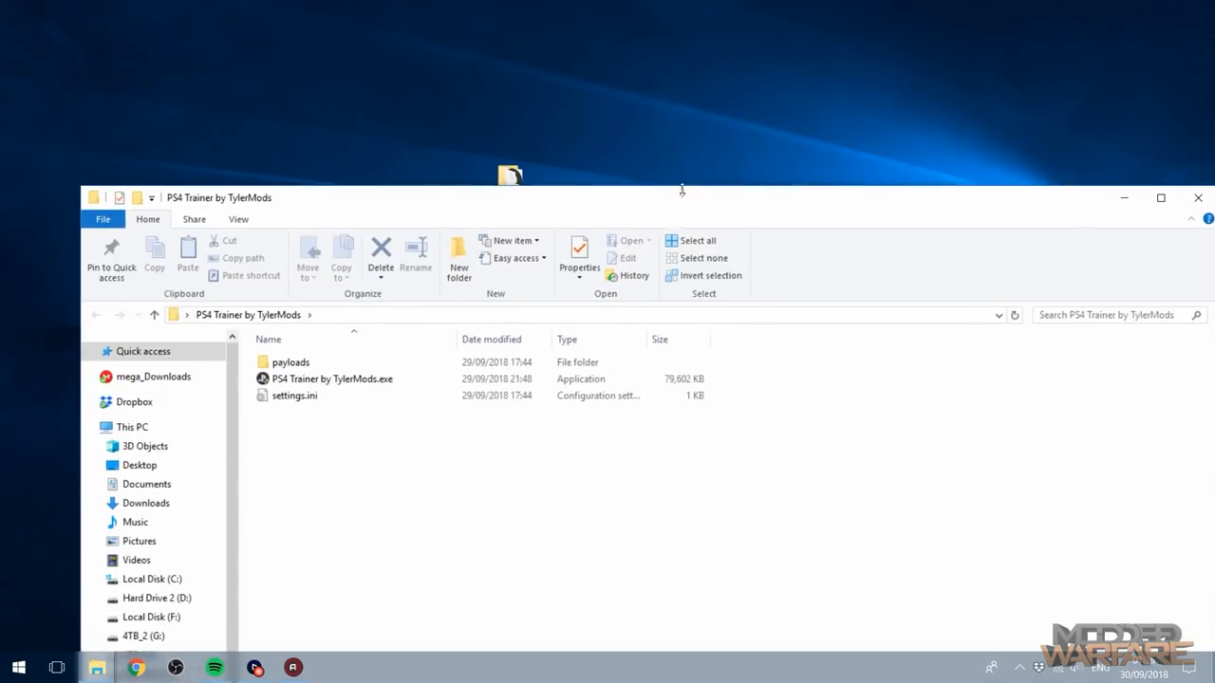
left_click(332, 378)
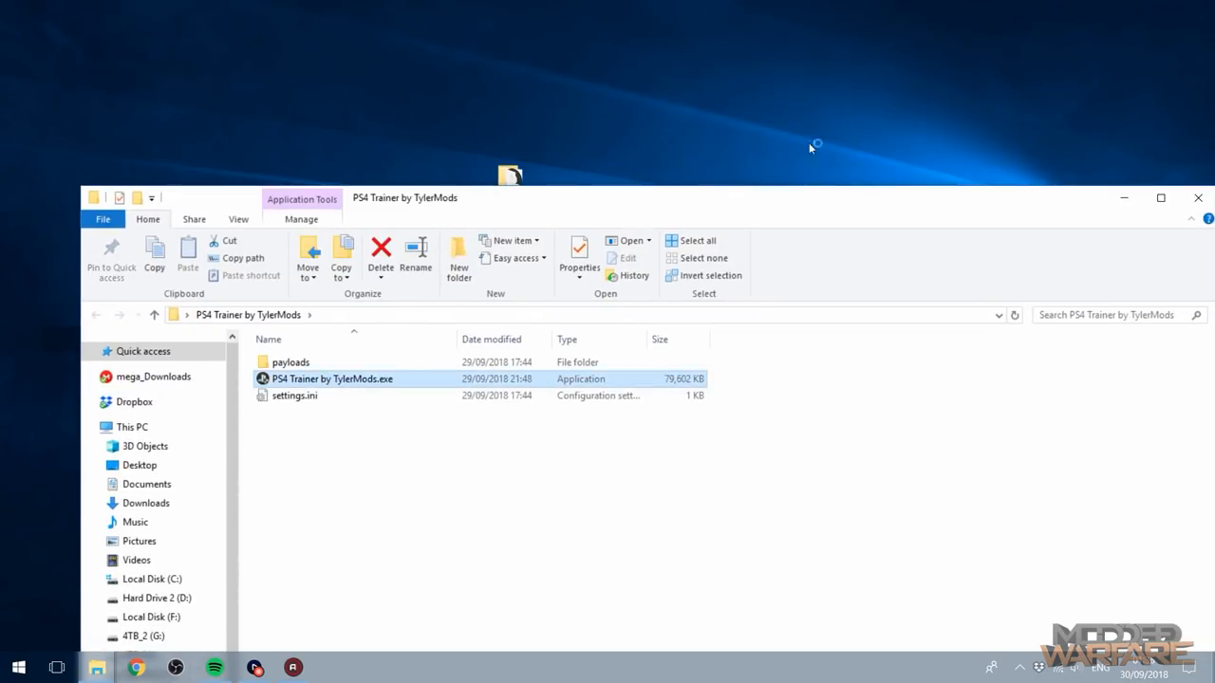
Step: Launch the trainer and accept the update to version 1.4.111.118
double_click(331, 378)
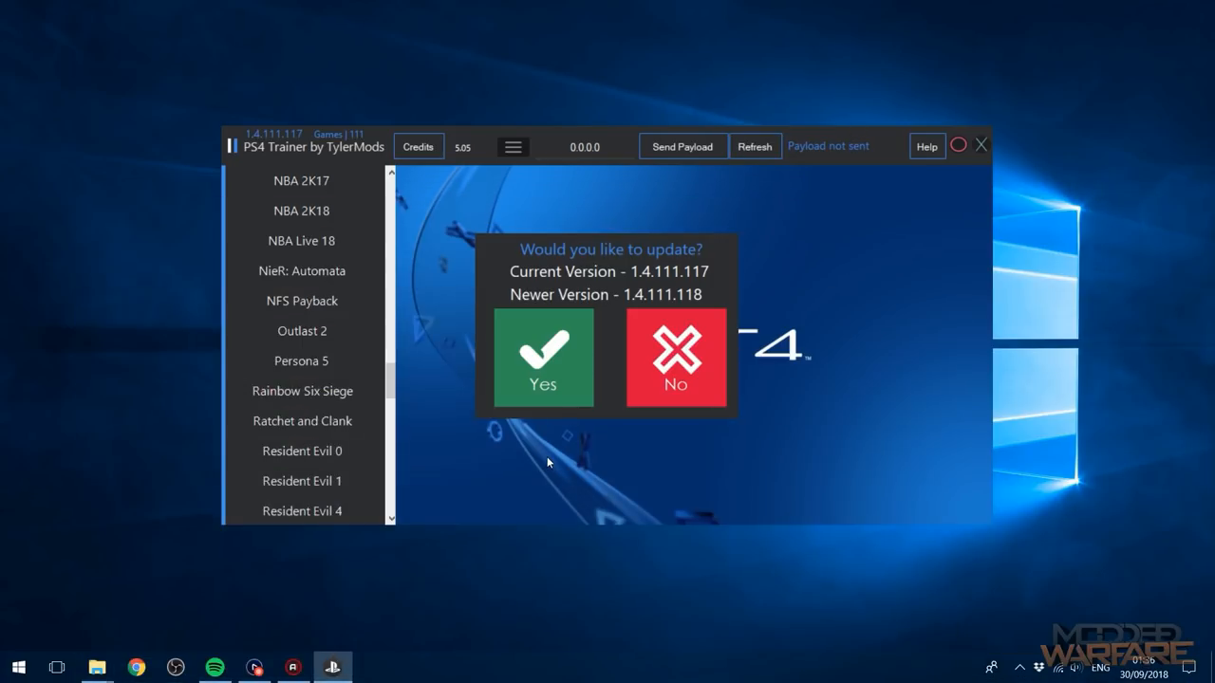
left_click(675, 355)
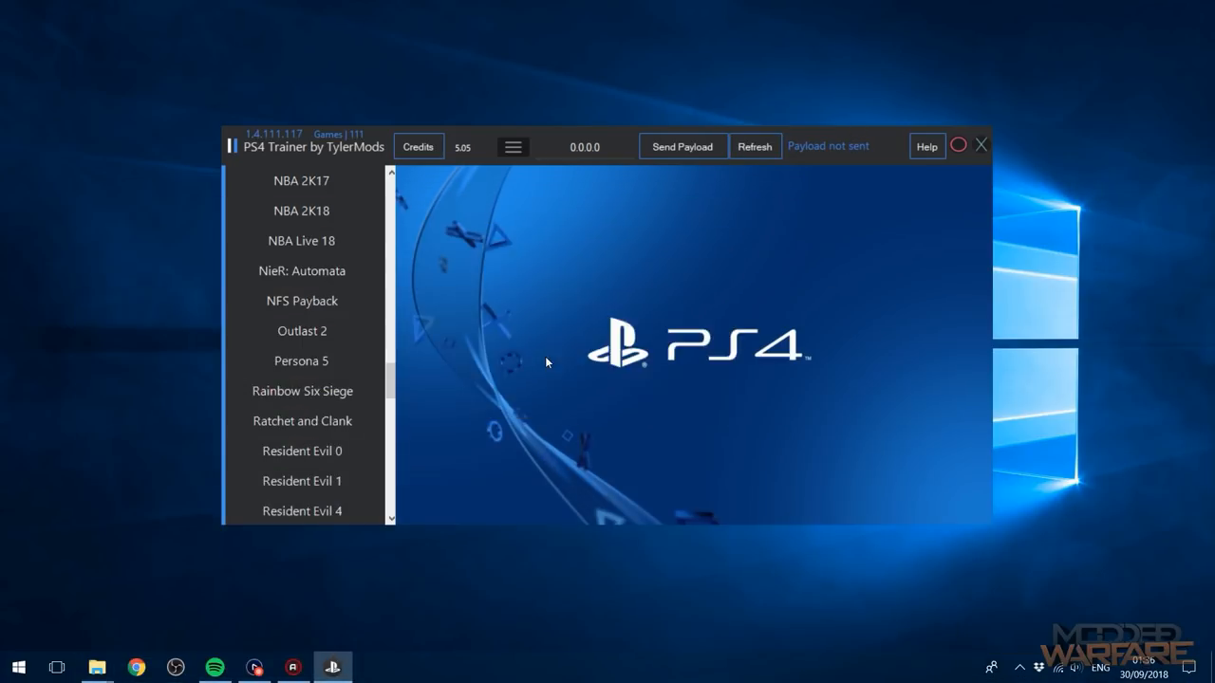
mouse_move(539, 368)
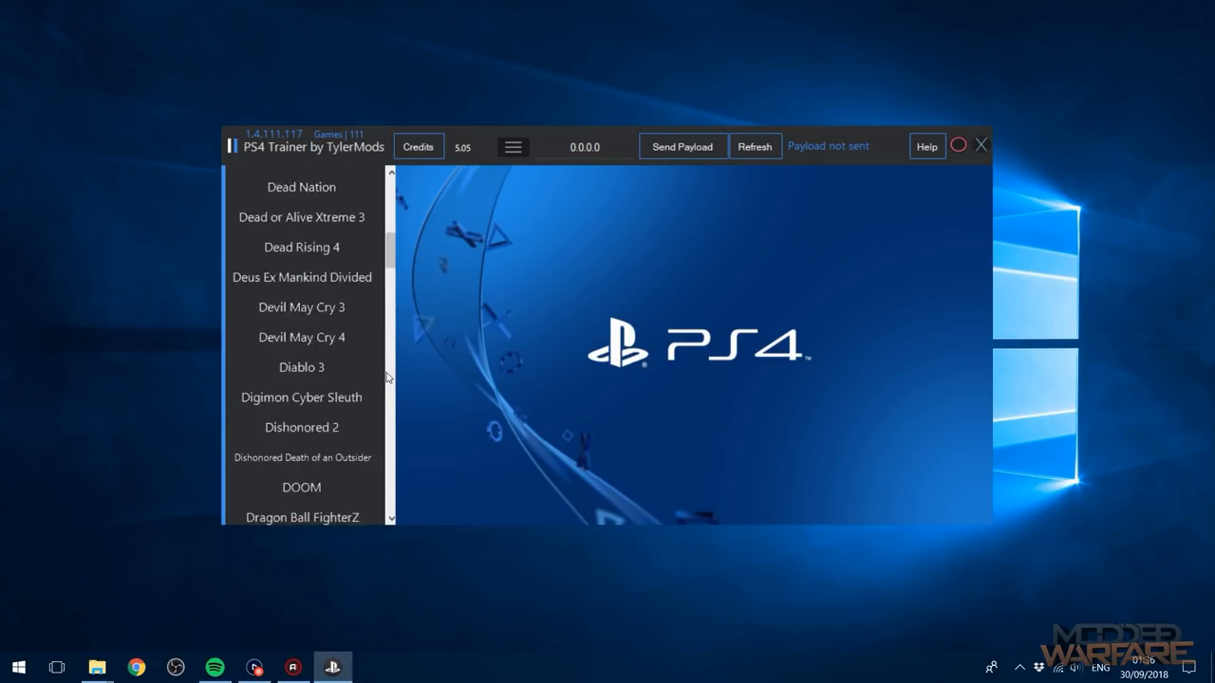
scroll("down", 3)
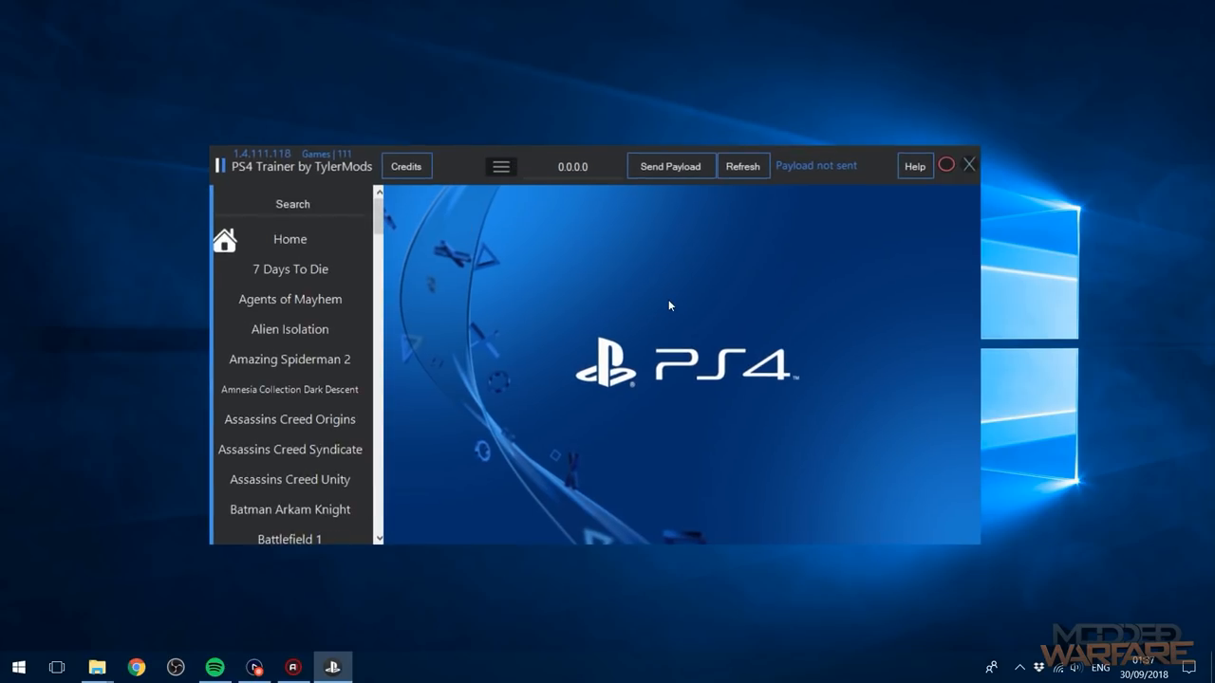
left_click(572, 166)
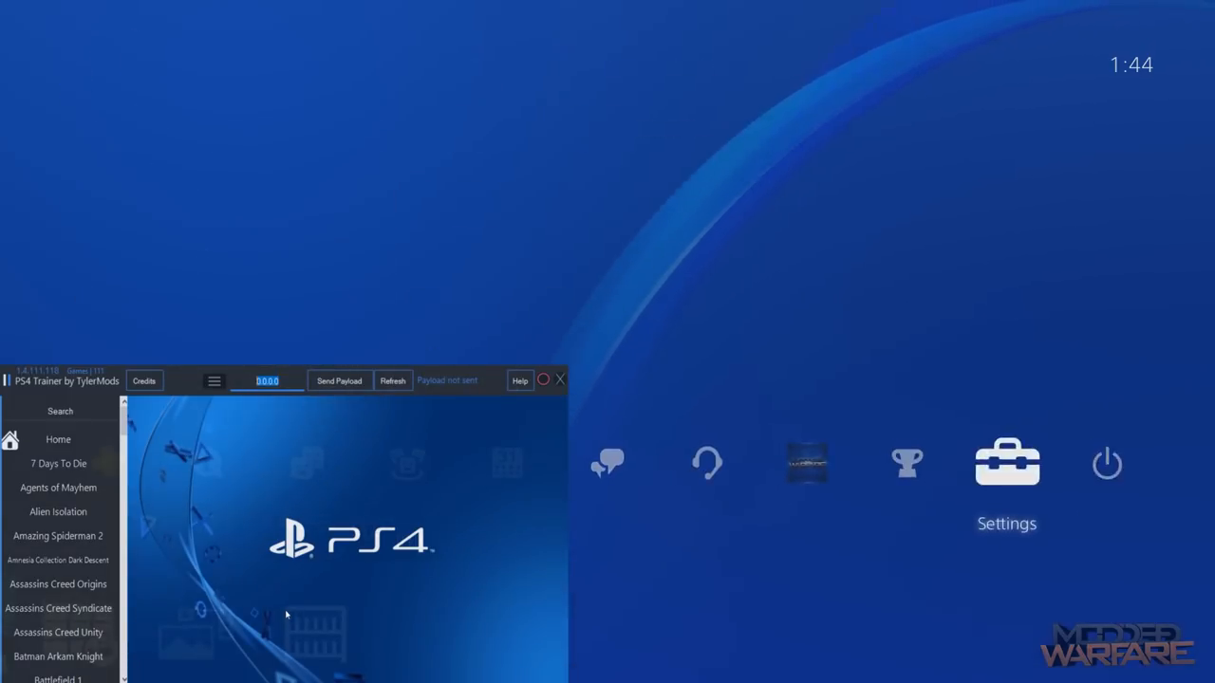
left_click(1006, 464)
type("192.168.137.198")
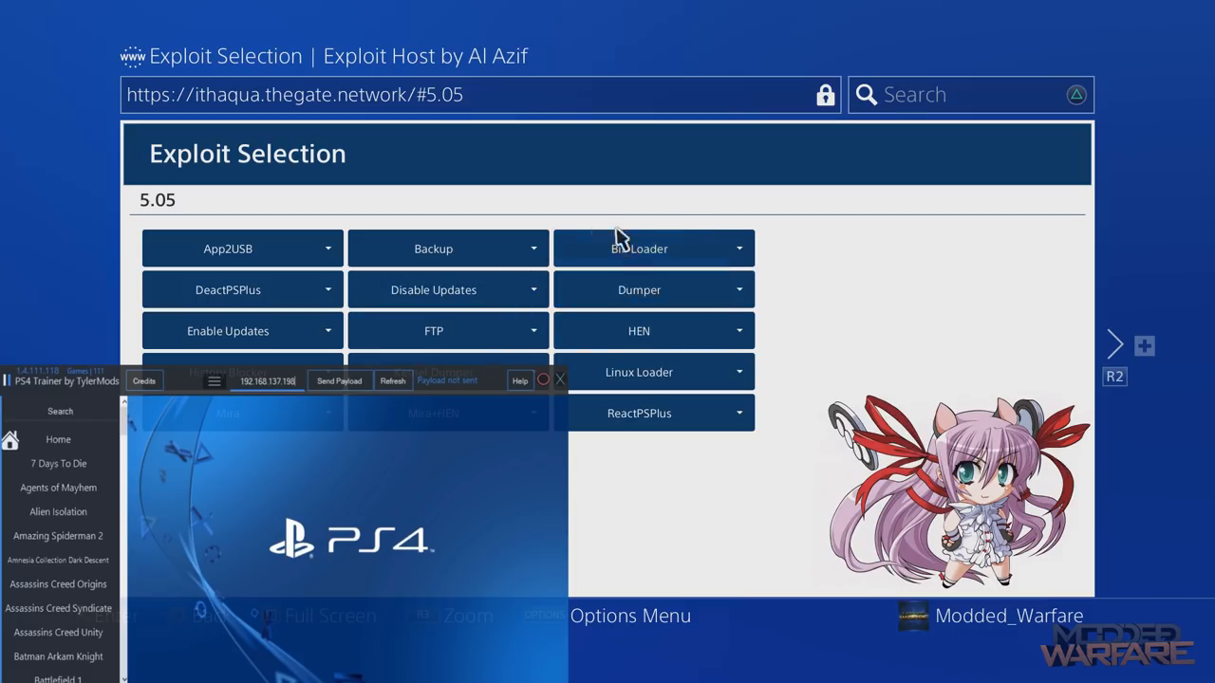
mouse_move(639, 249)
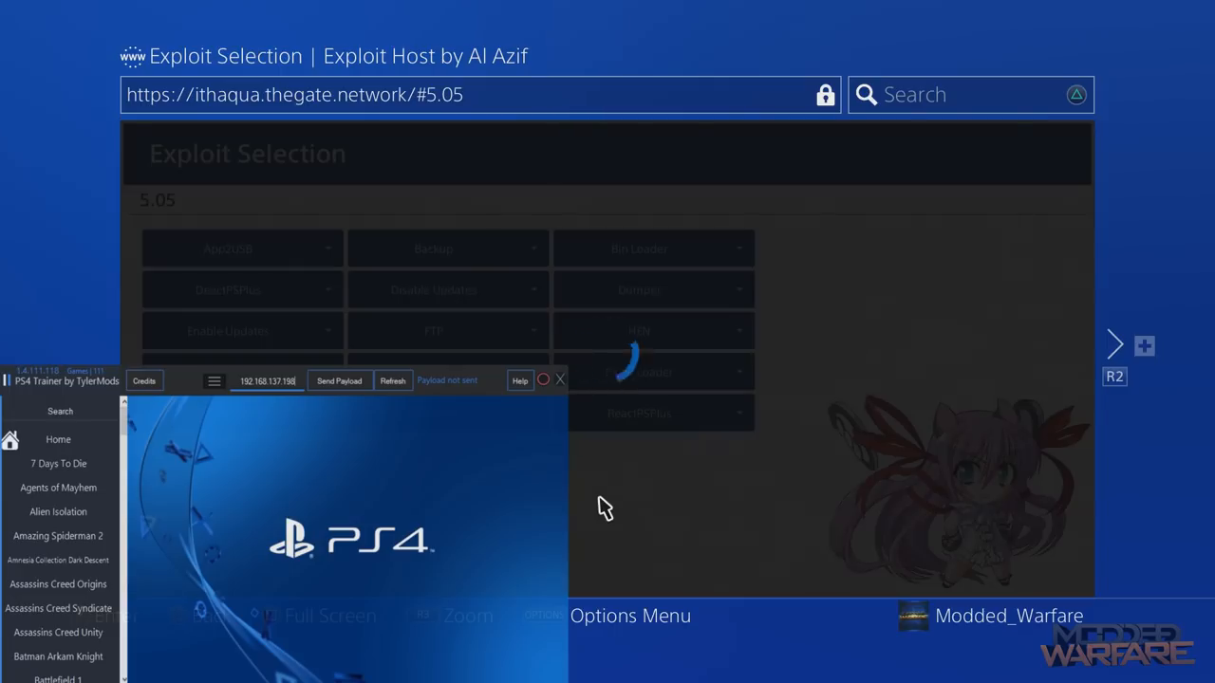
Step: Attempt Send Payload and dismiss the 'Please select a firmware' warning
left_click(339, 381)
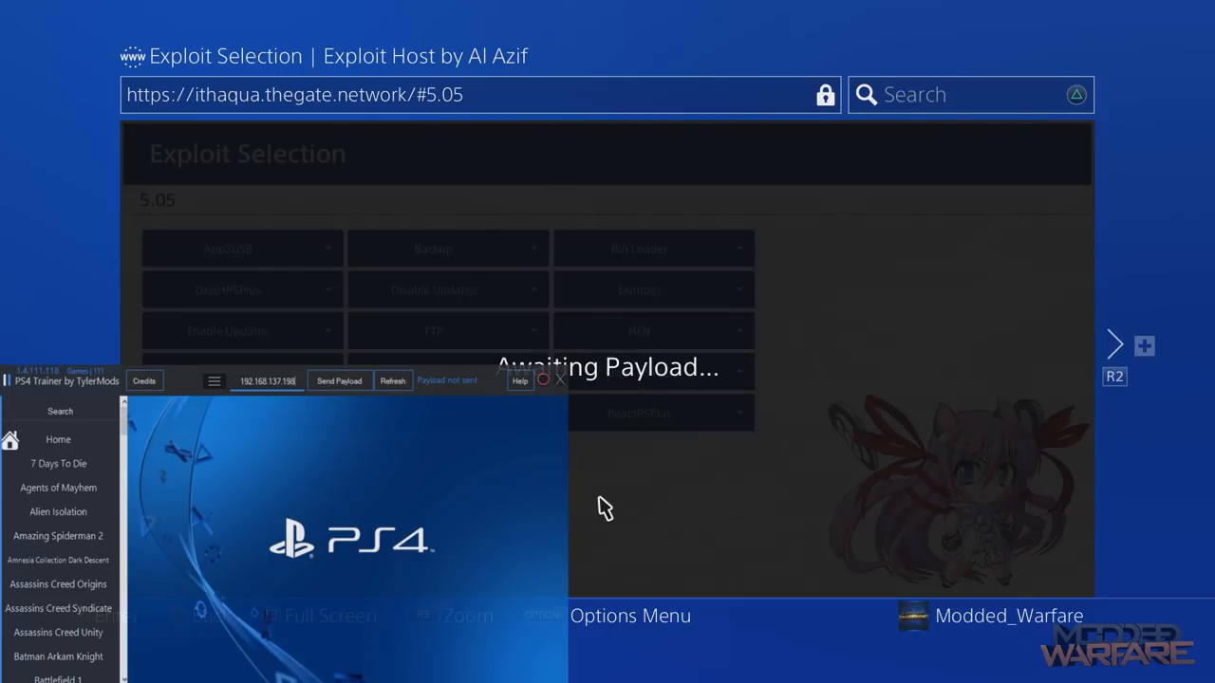
left_click(338, 380)
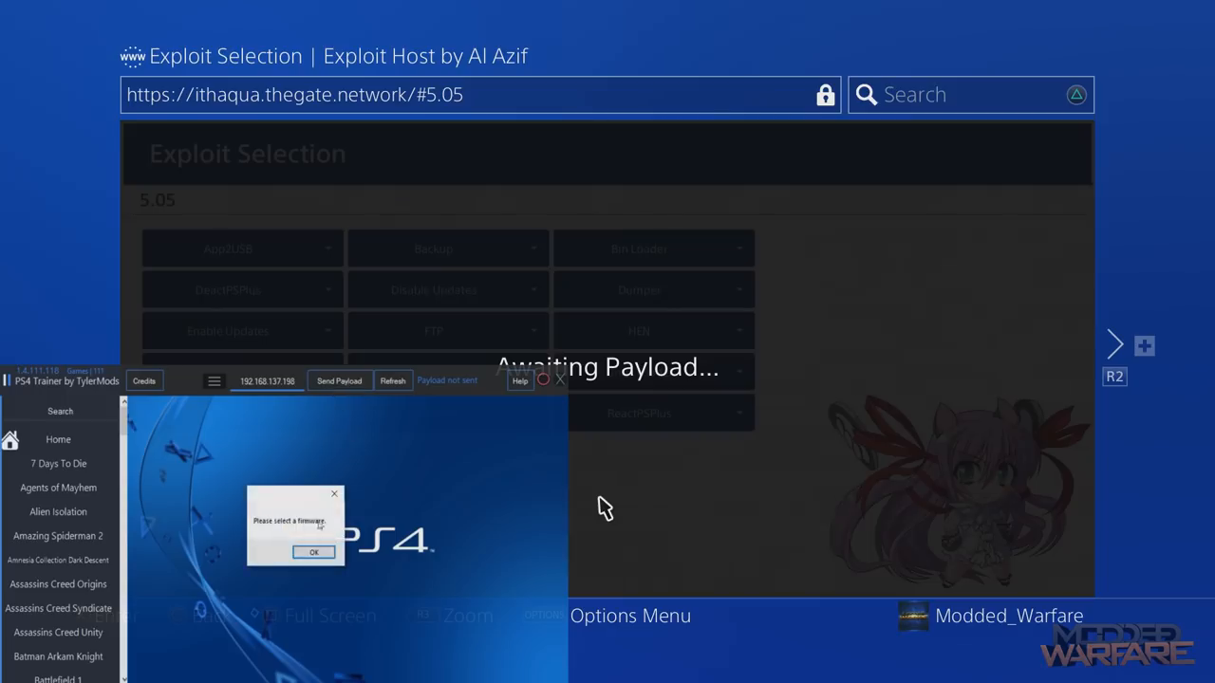
left_click(314, 551)
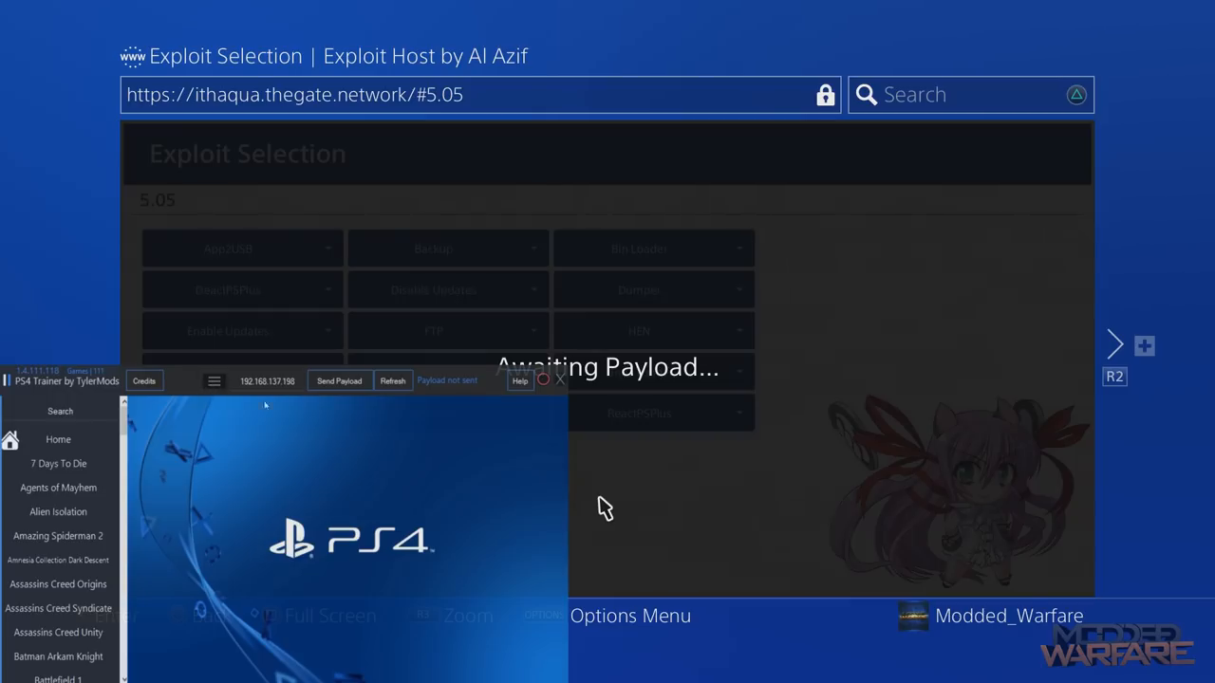
Step: Choose 5.05 - Mira from the firmware dropdown
left_click(177, 380)
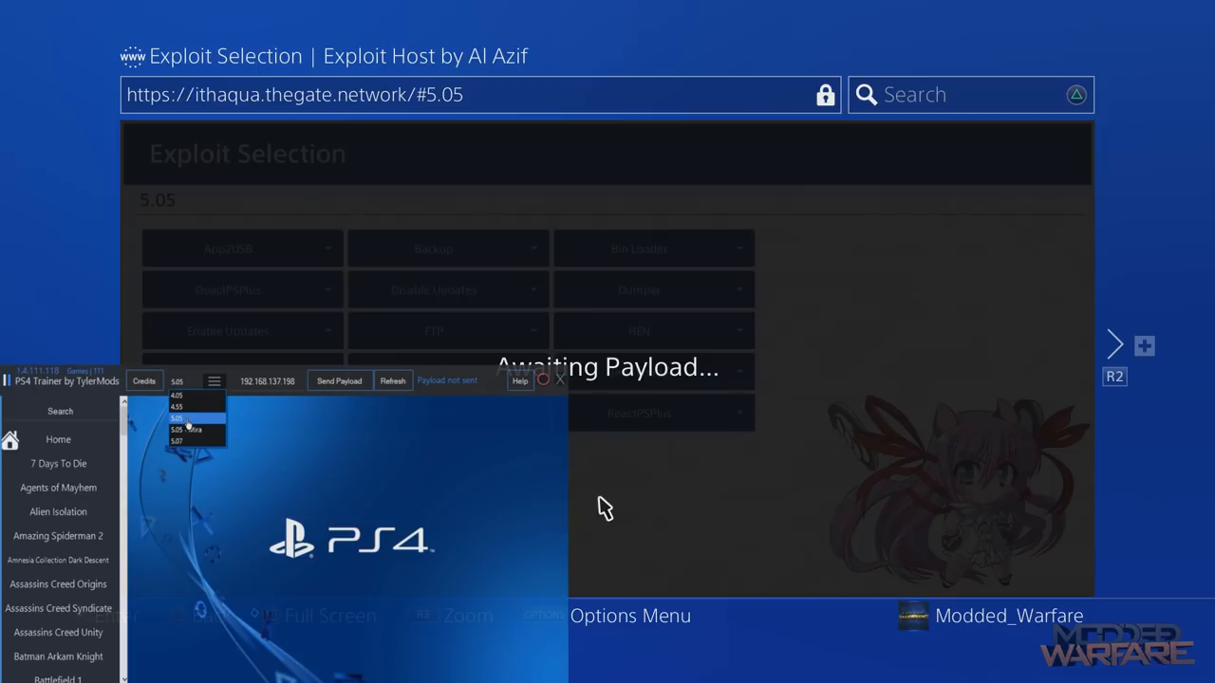
left_click(196, 430)
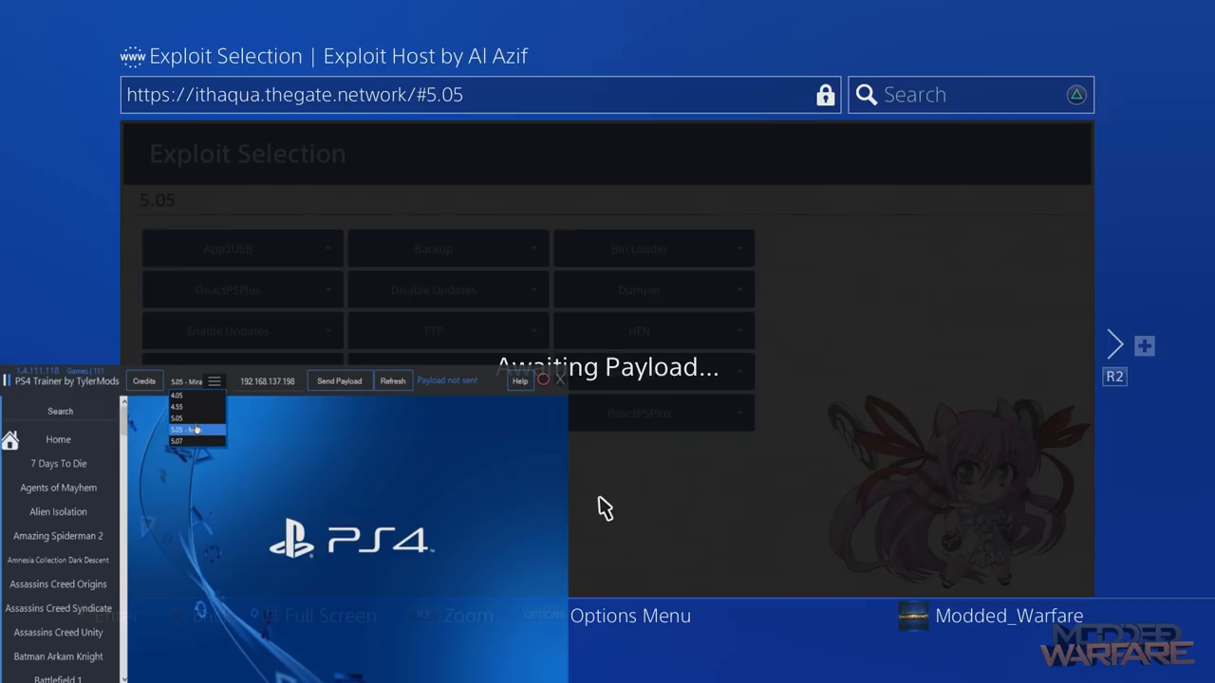
left_click(197, 429)
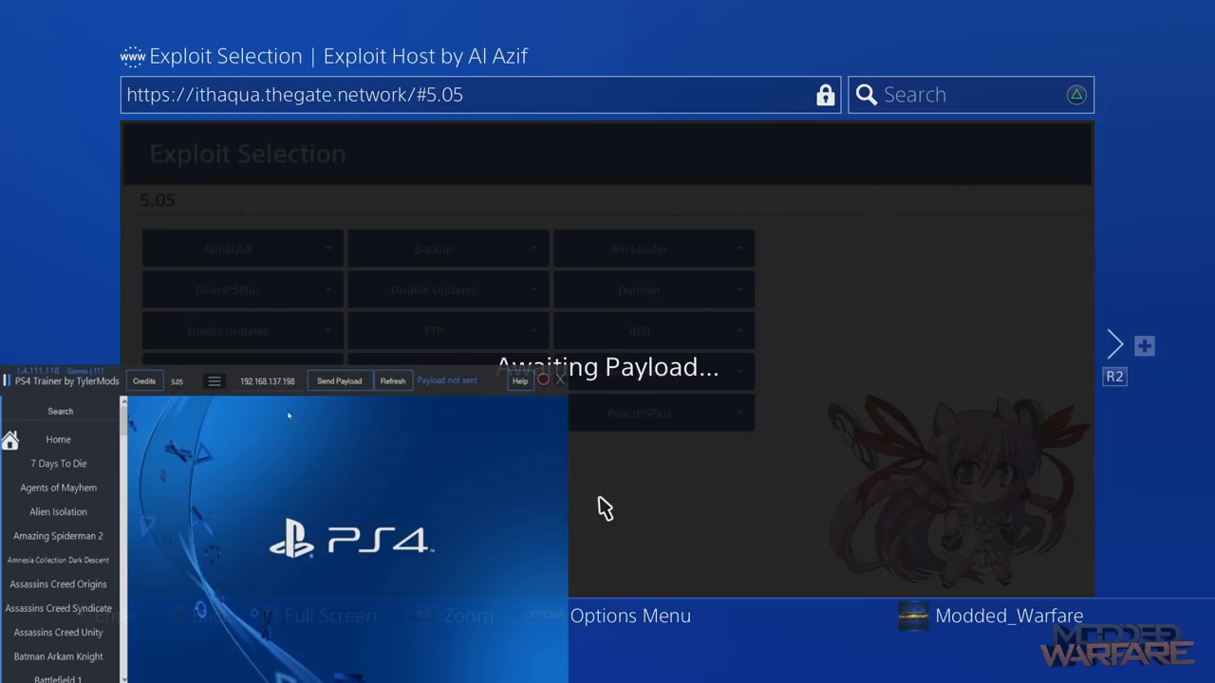
Step: Send the payload to the PS4 and get the Payload Successful status
left_click(213, 380)
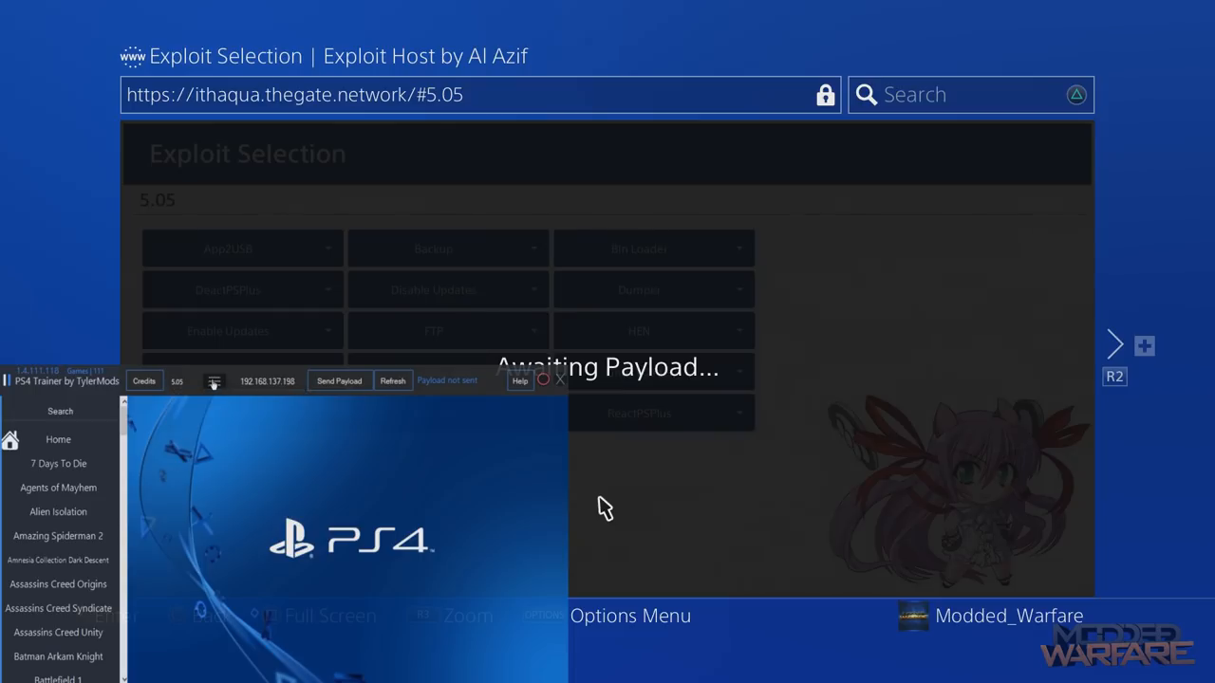
left_click(339, 380)
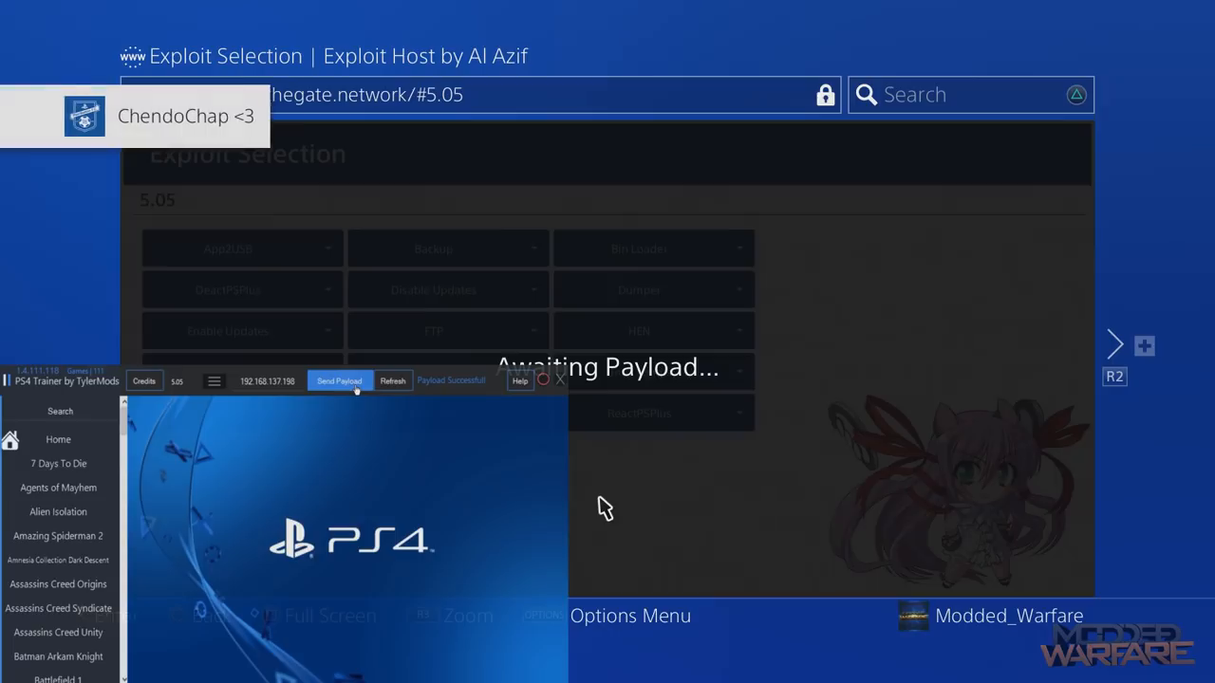
mouse_move(637, 507)
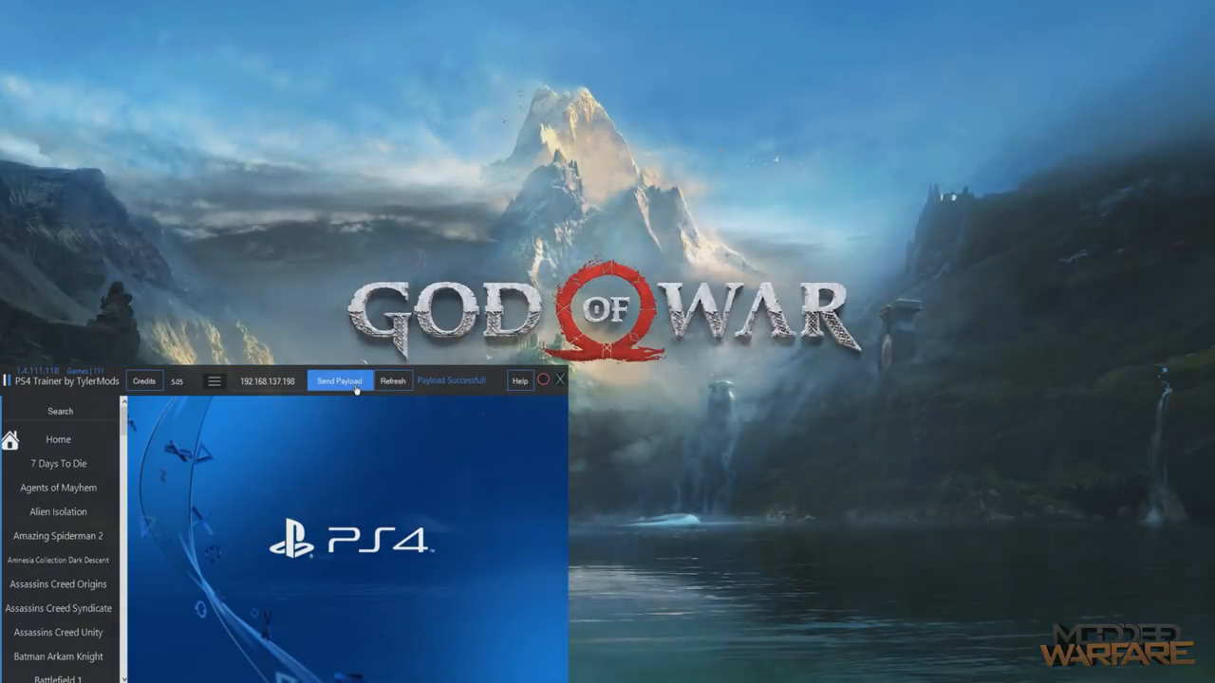
mouse_move(167, 553)
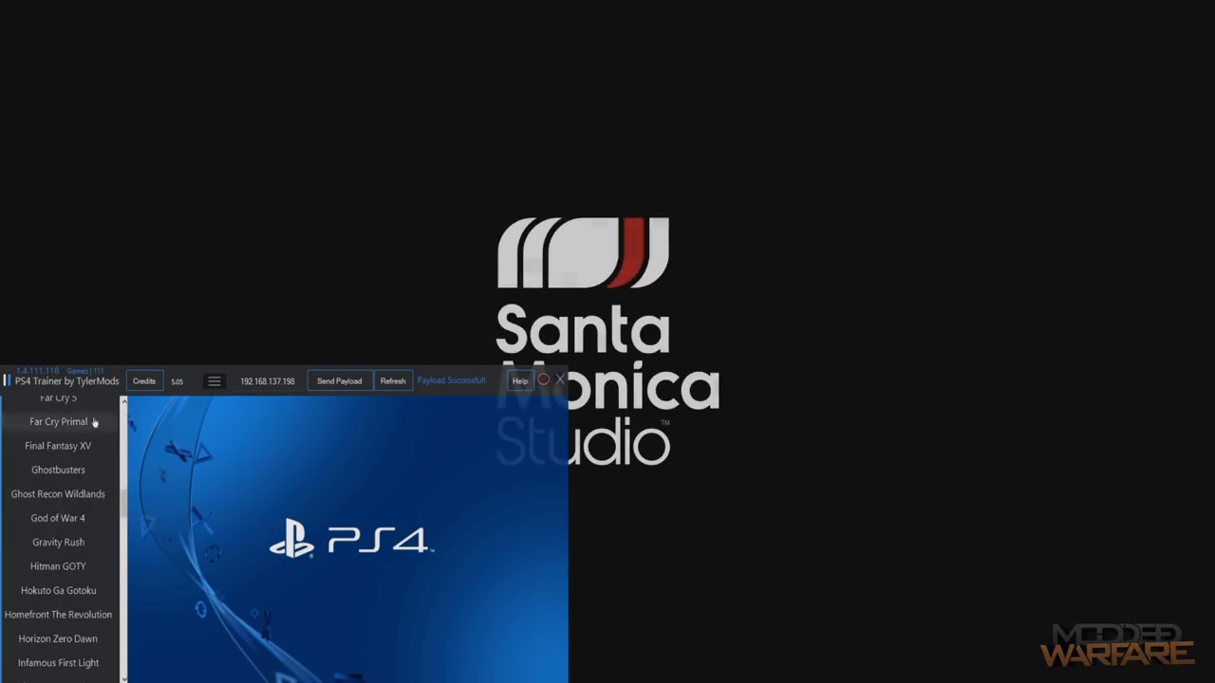
Step: Select God of War 4 in the sidebar to show its cheat panel
left_click(58, 518)
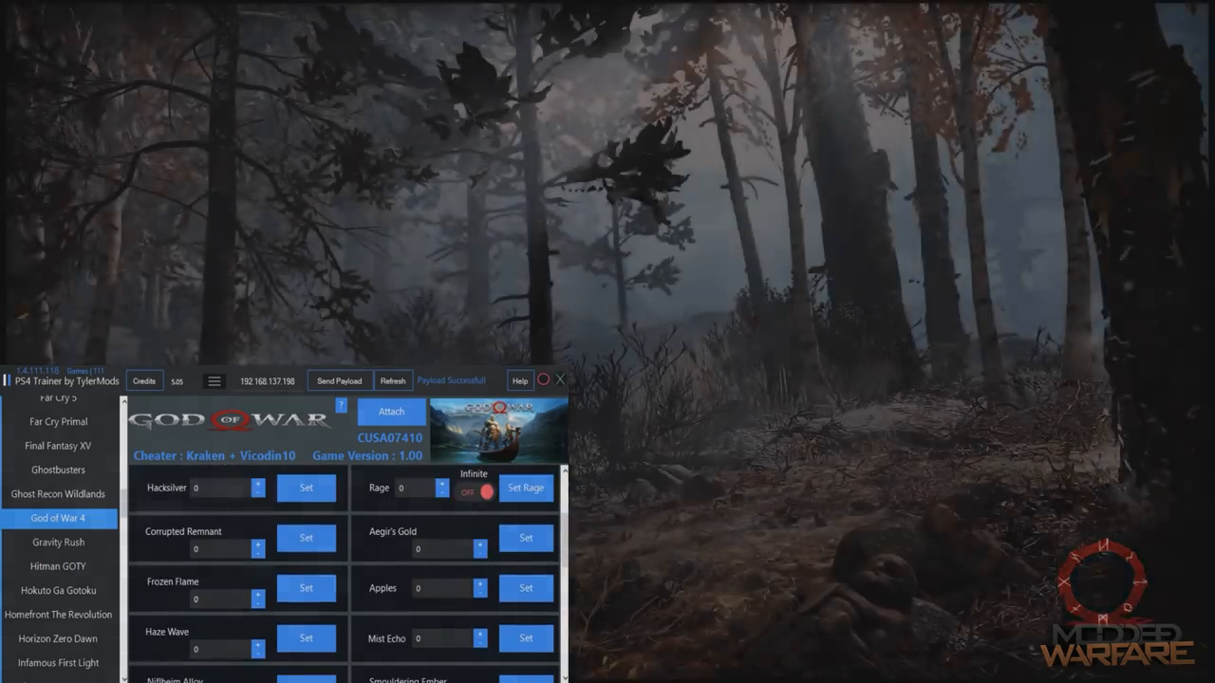
scroll("down", 3)
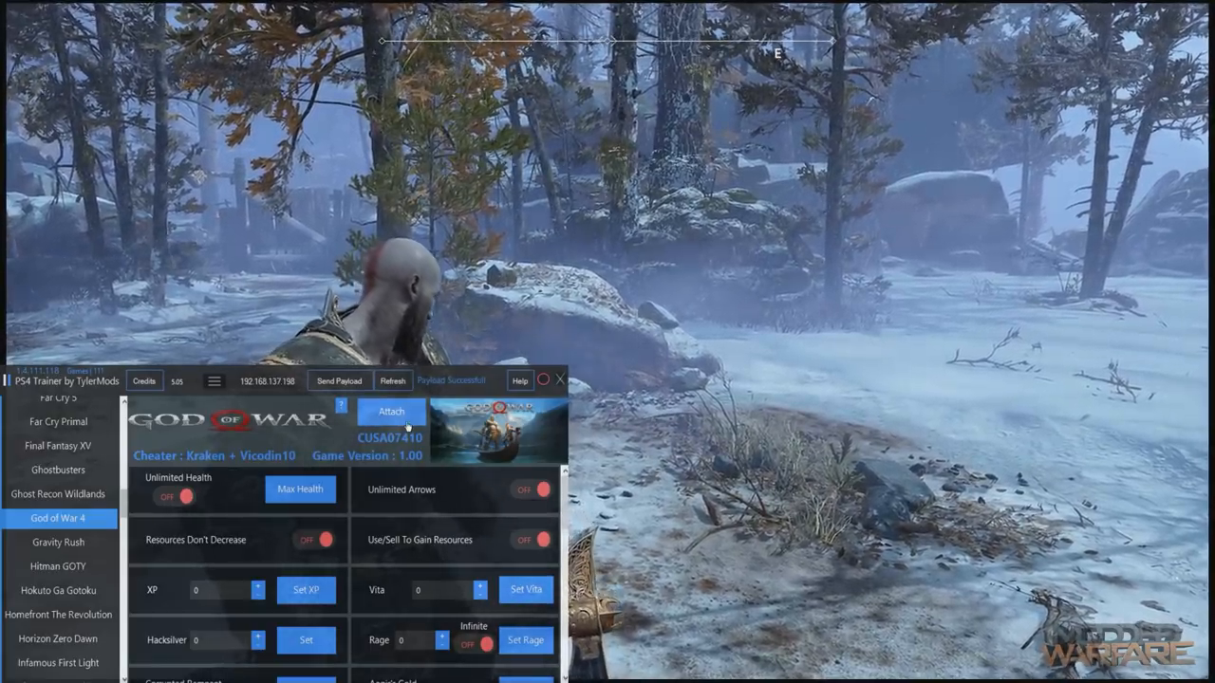
Step: Attach the trainer to the running God of War game
left_click(391, 411)
type("99")
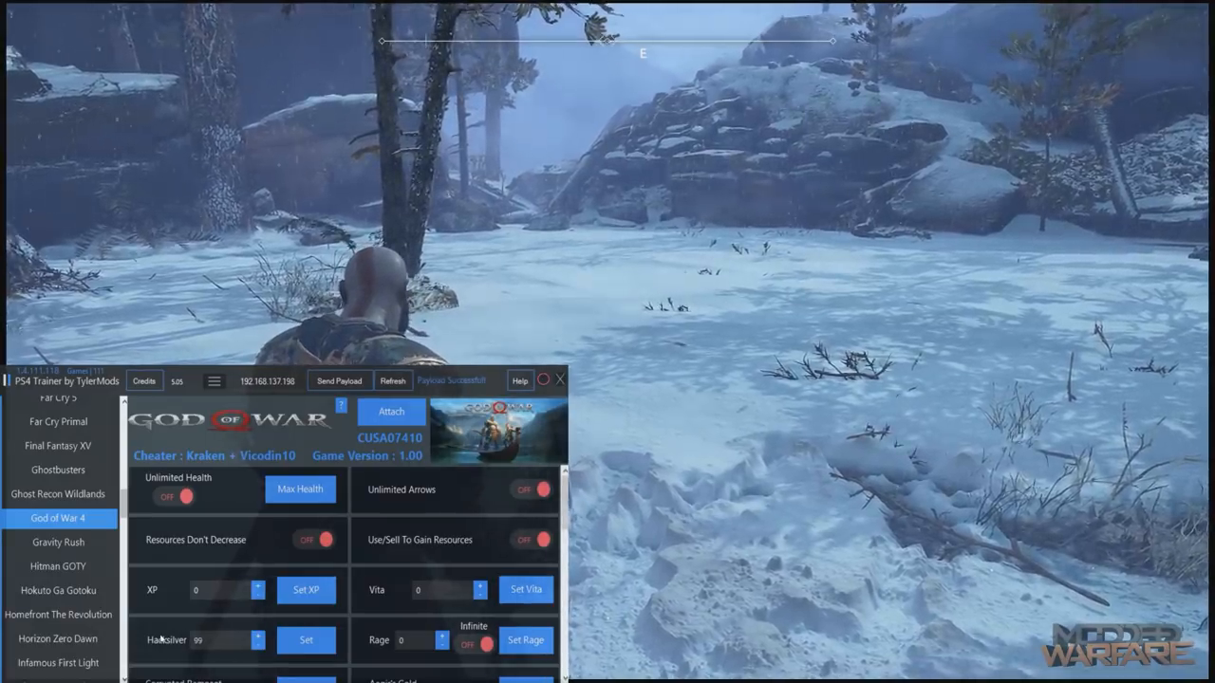
Step: Apply Hacksilver 99999 and XP 999999 with their Set buttons
left_click(306, 639)
type("99999")
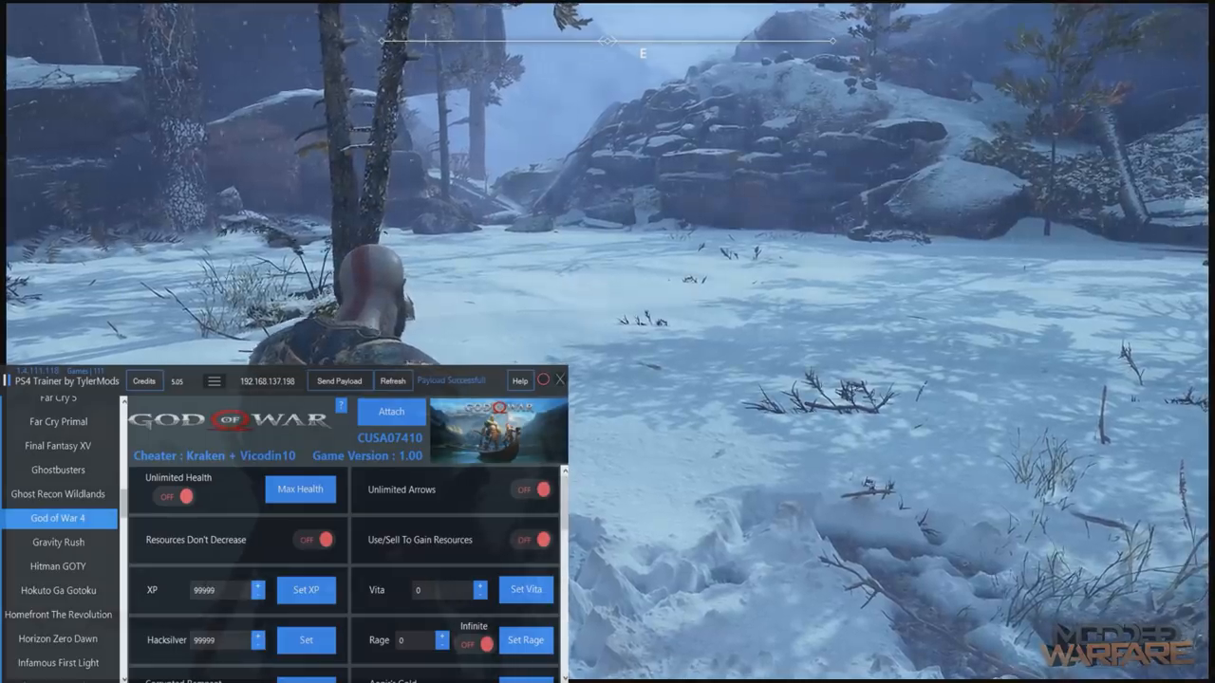
left_click(306, 590)
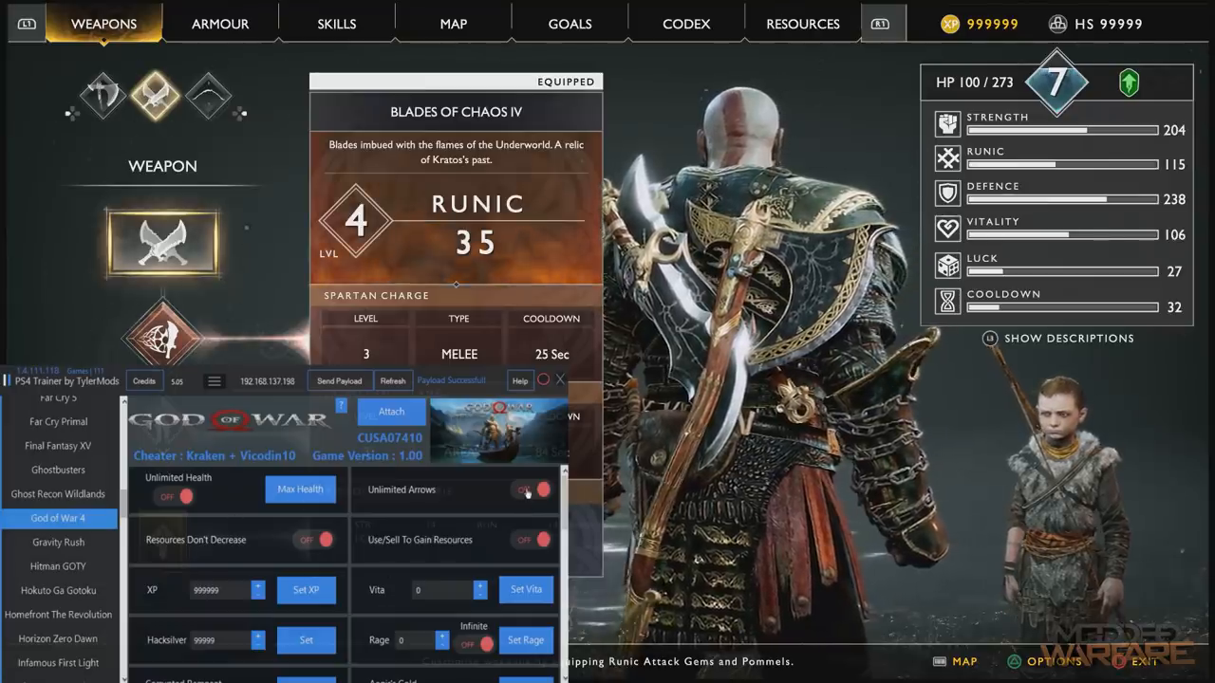
Step: Turn on Unlimited Arrows and Unlimited Health, then reveal the Rage field
left_click(530, 489)
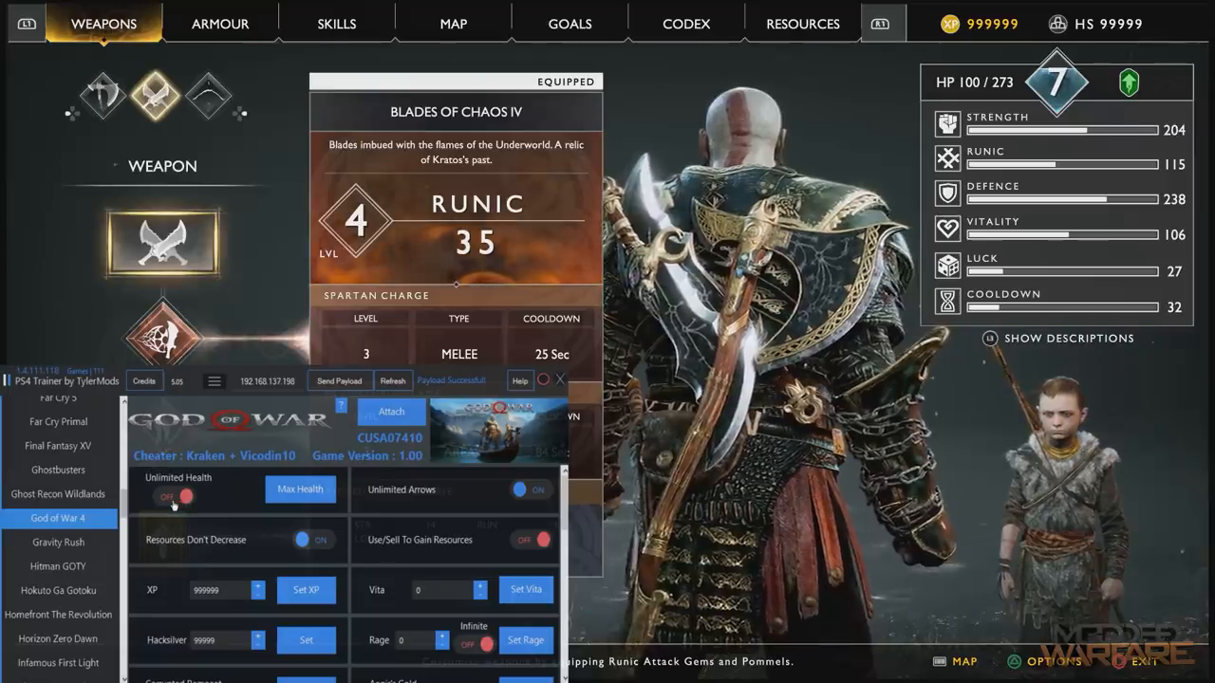
left_click(174, 497)
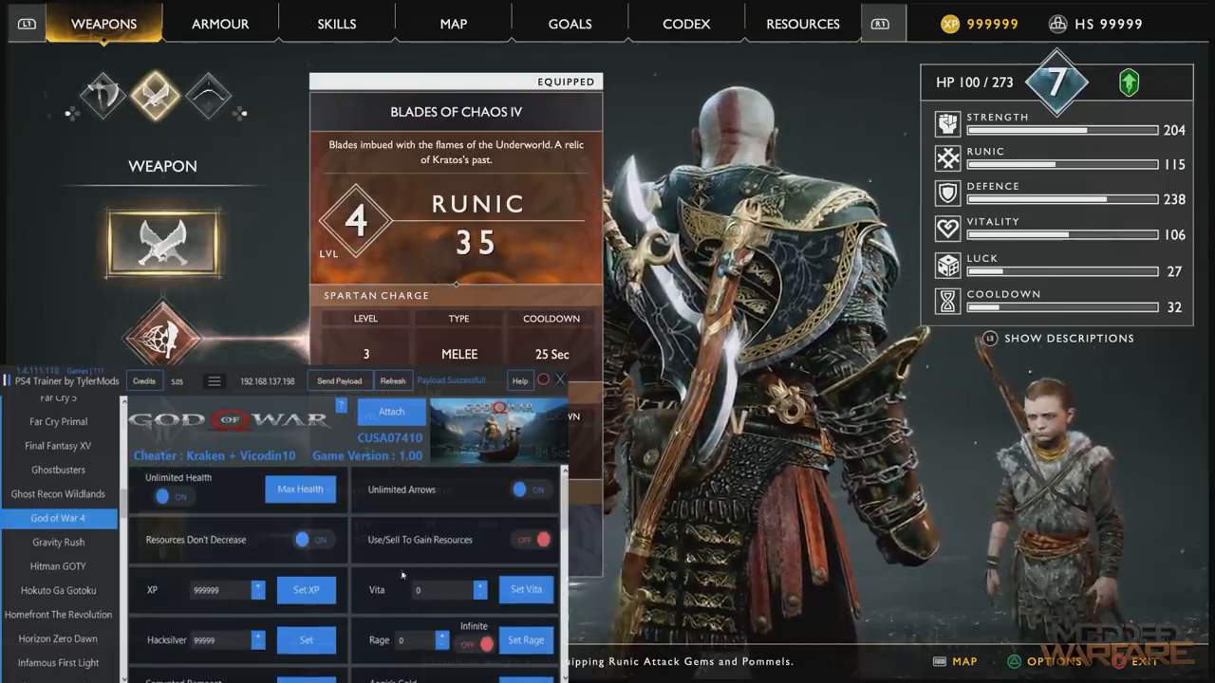
scroll("down", 3)
type("100")
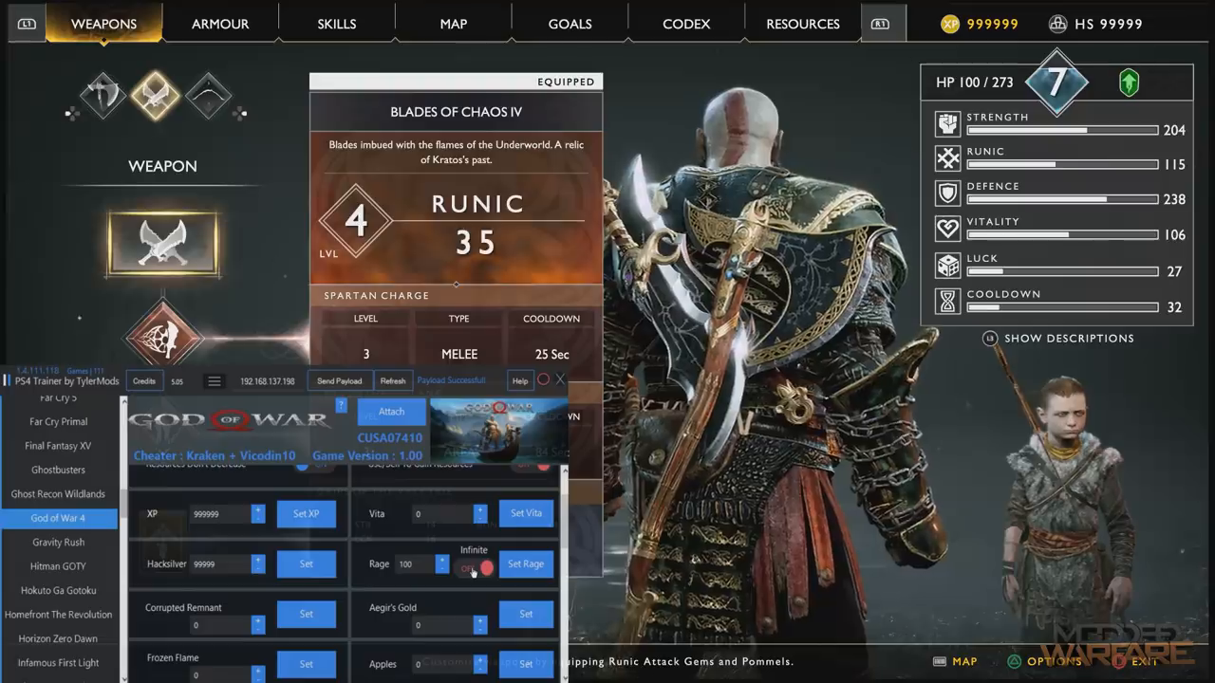
Step: Switch on the Infinite Rage cheat
left_click(475, 566)
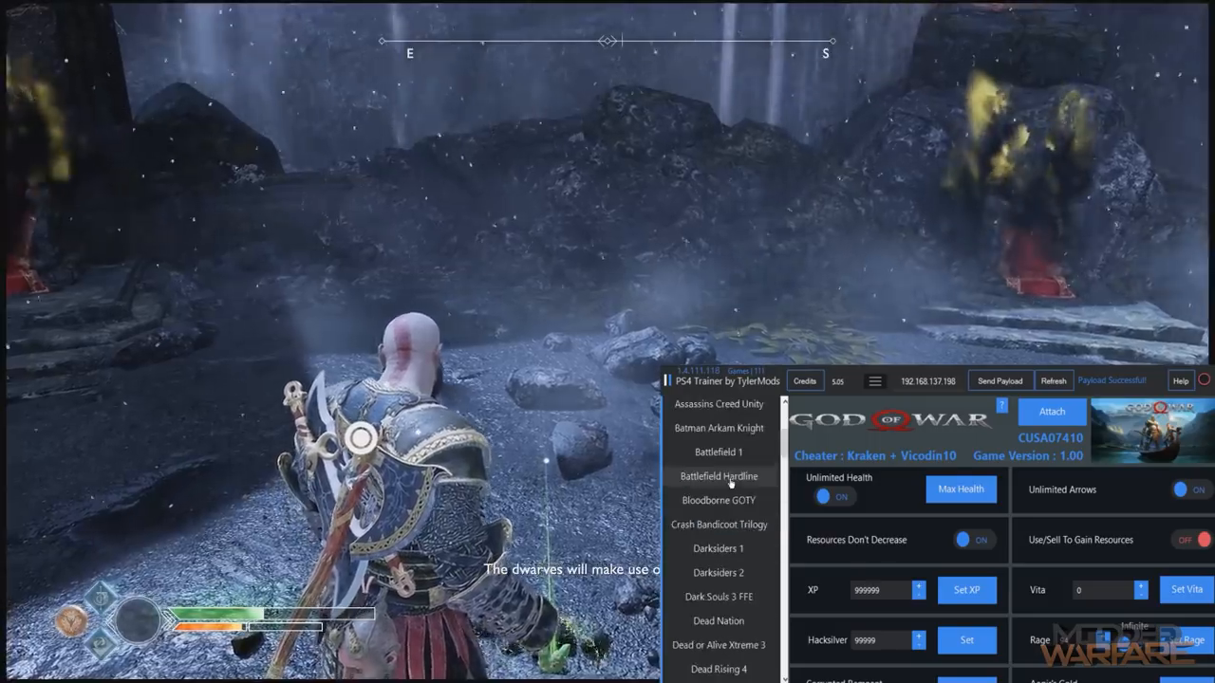
scroll("down", 3)
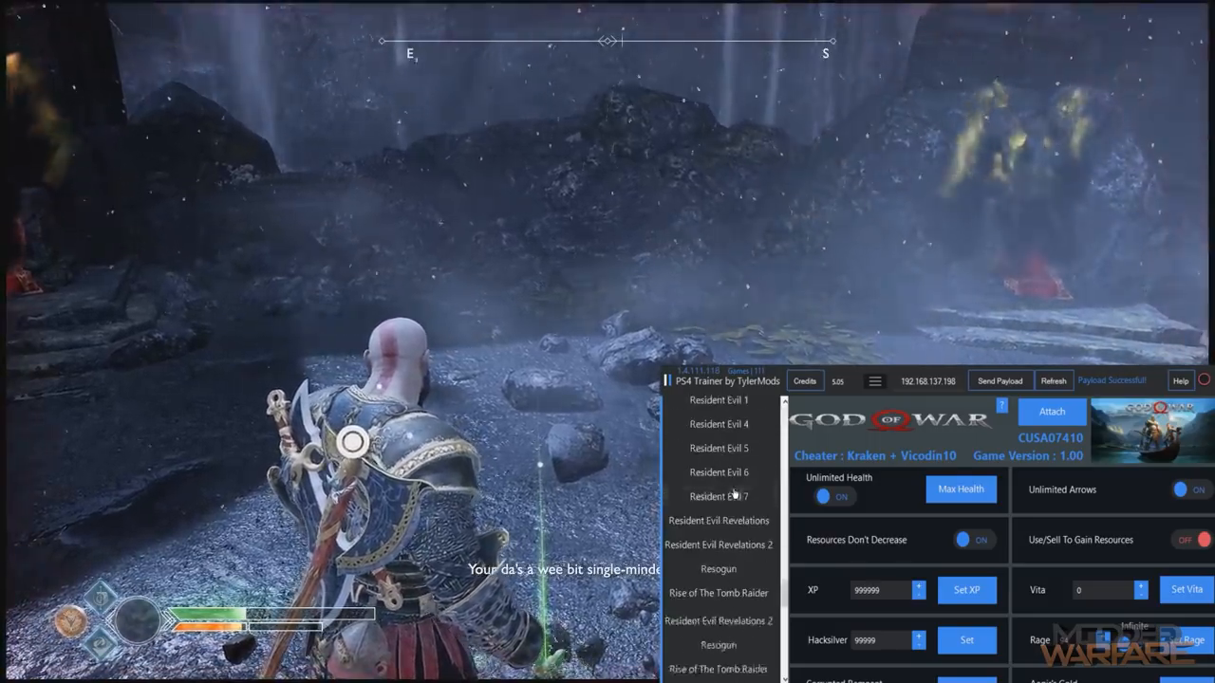
scroll("down", 3)
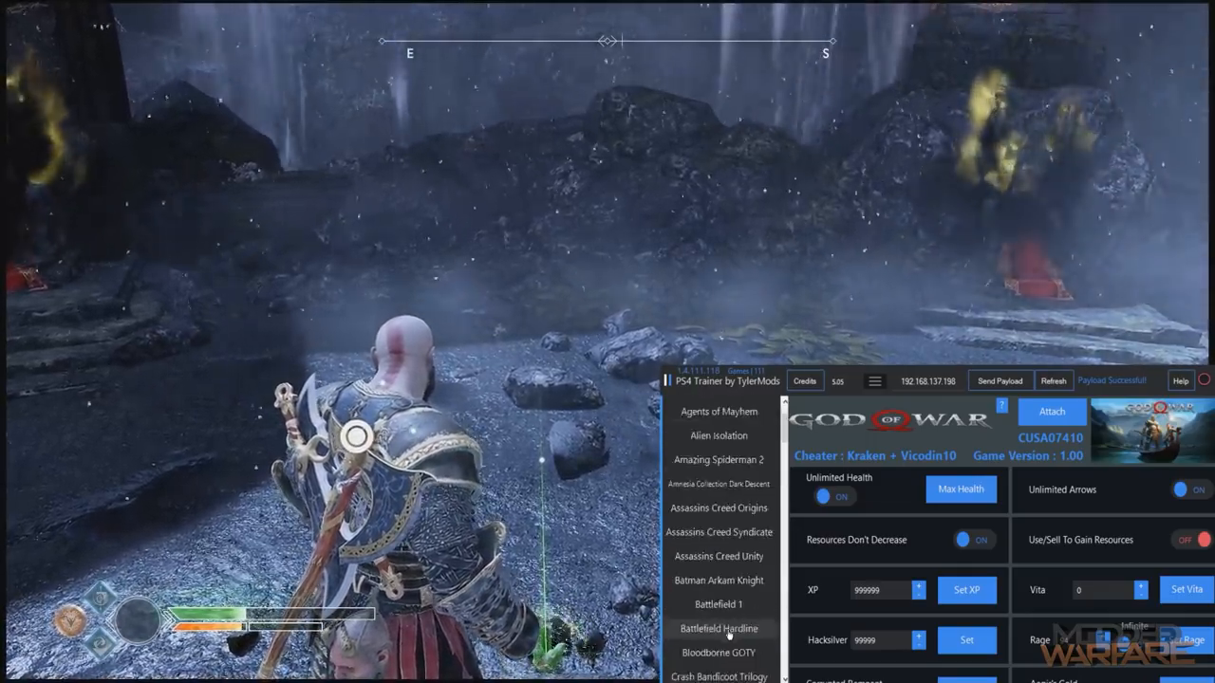
scroll("down", 3)
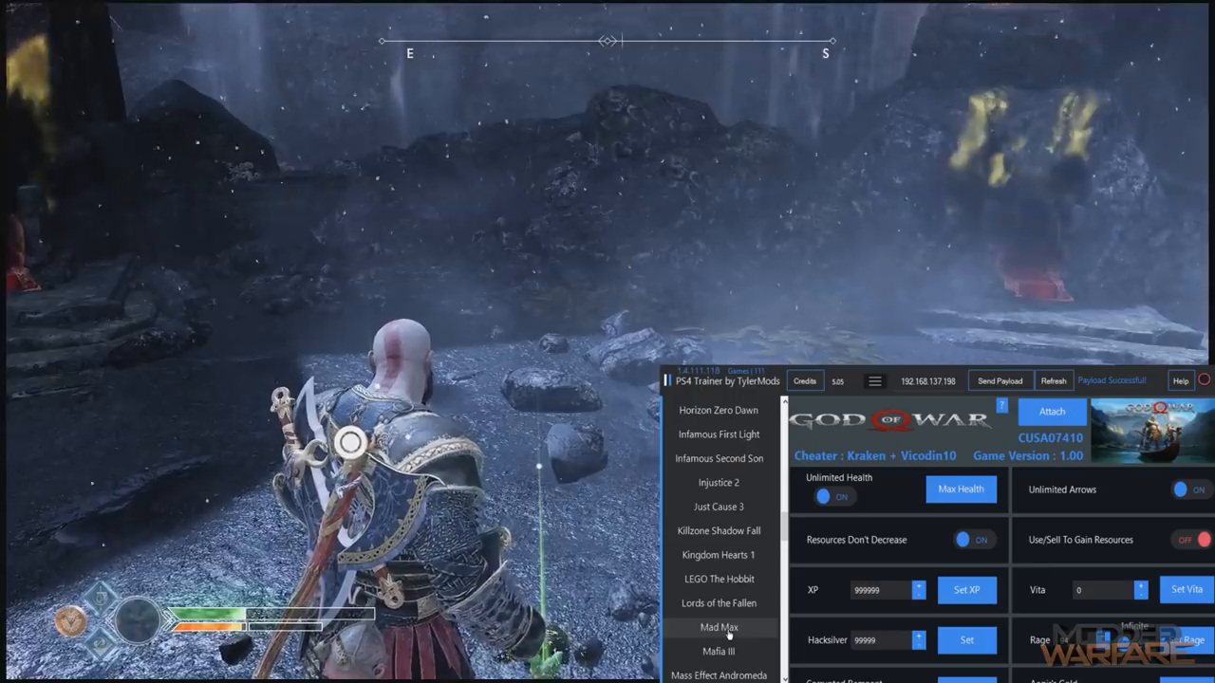